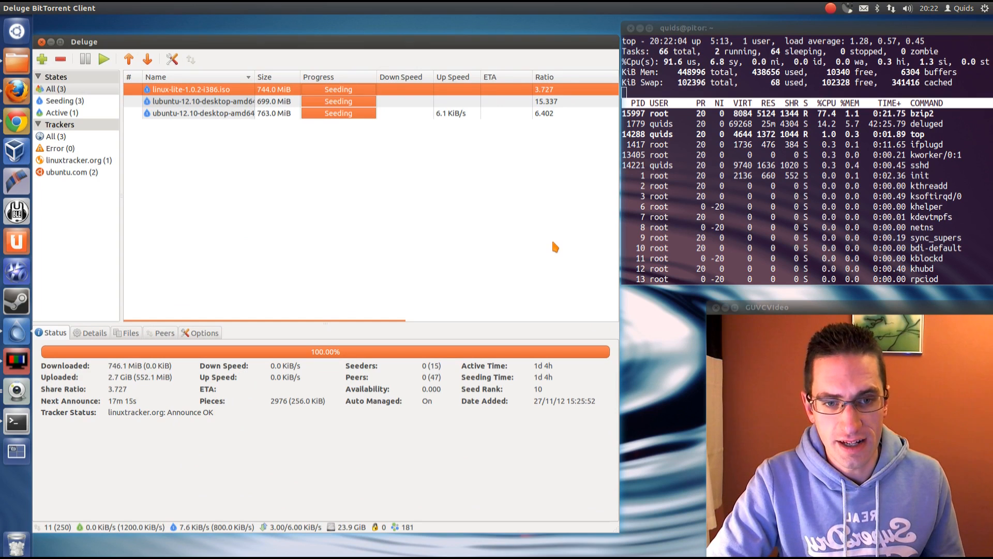
mouse_move(357, 231)
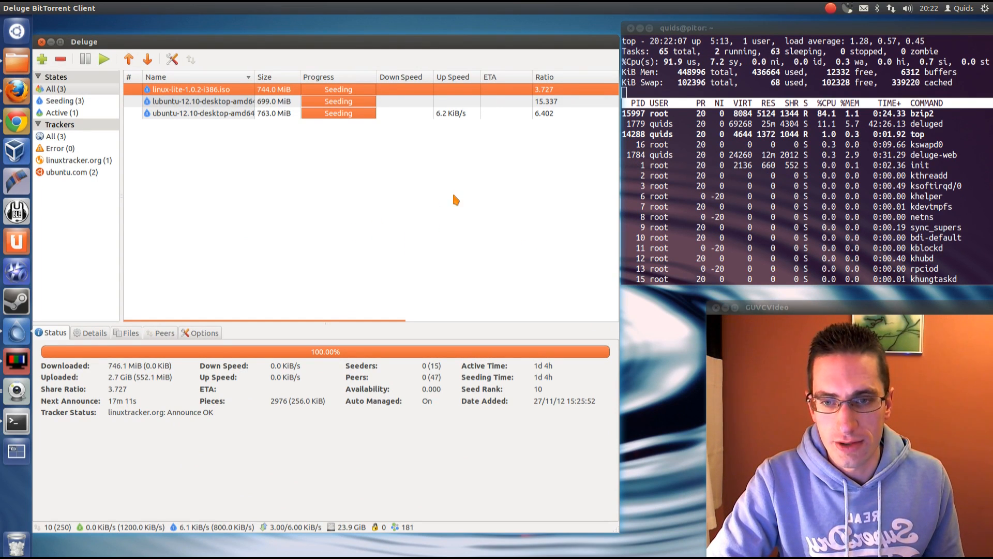
mouse_move(487, 137)
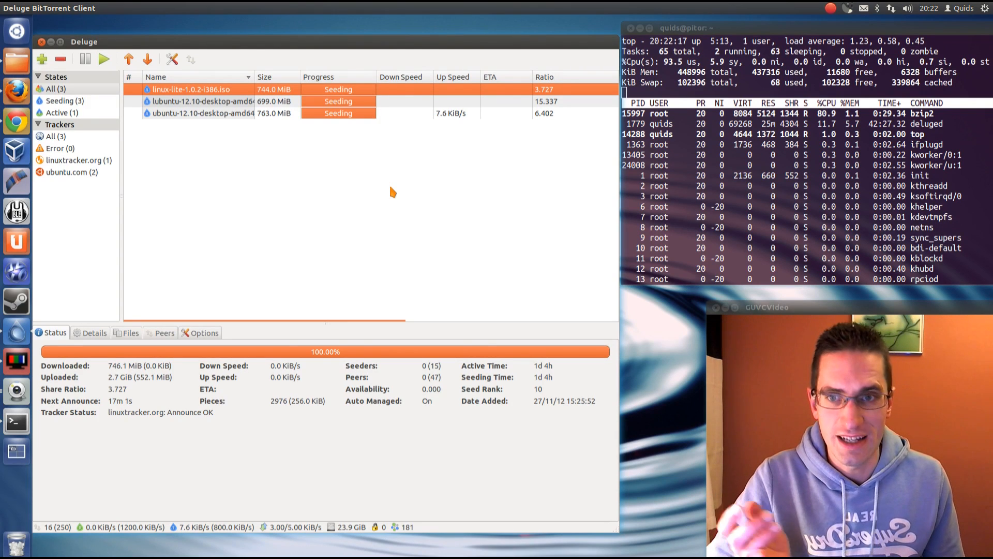
mouse_move(481, 136)
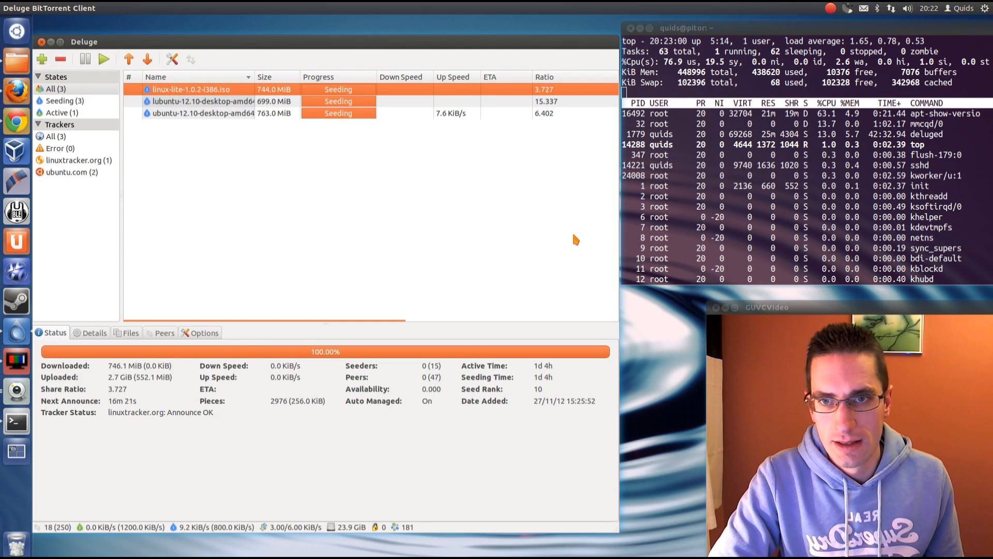
mouse_move(436, 251)
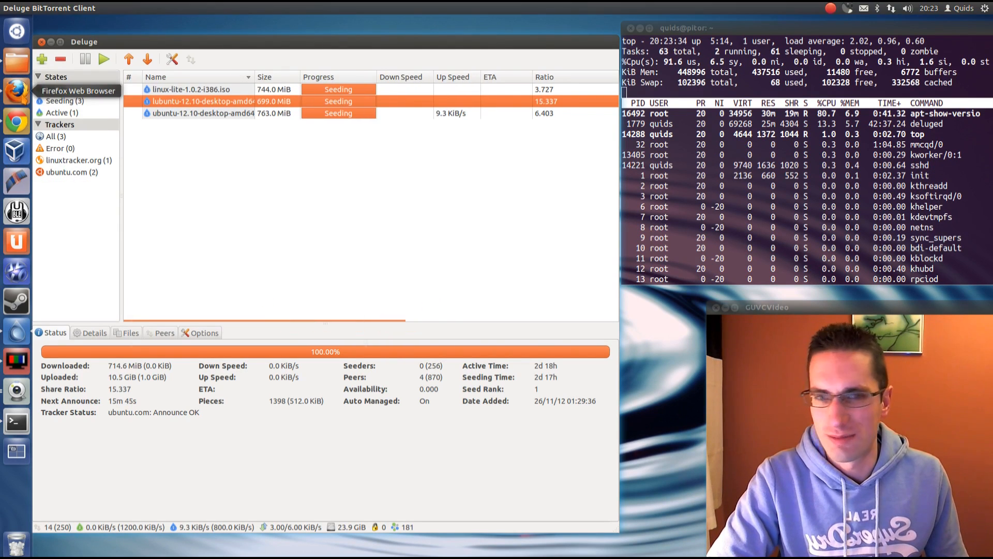
- From Firefox, send the Linux Mint 14 MATE 64-bit torrent to Deluge and add it as a download
left_click(16, 93)
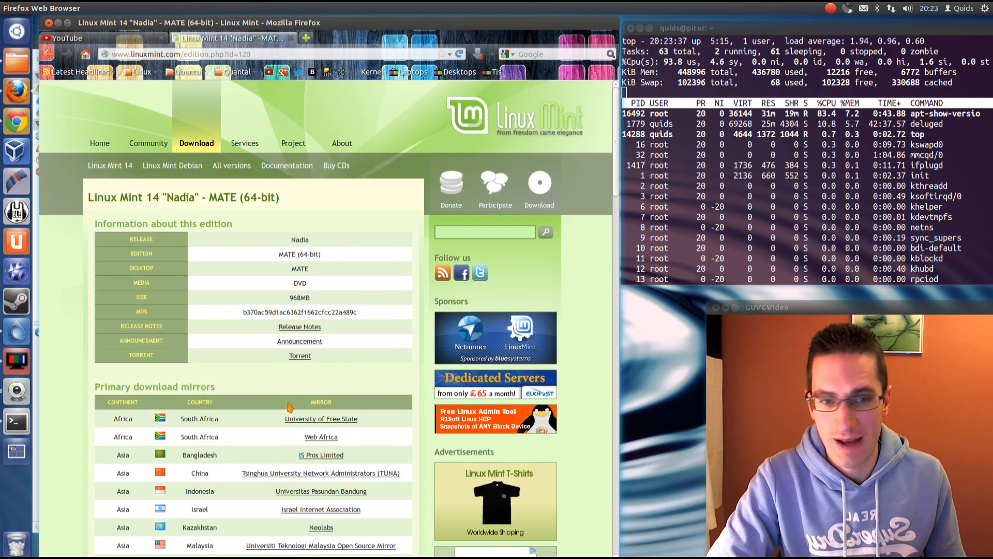
scroll("down", 3)
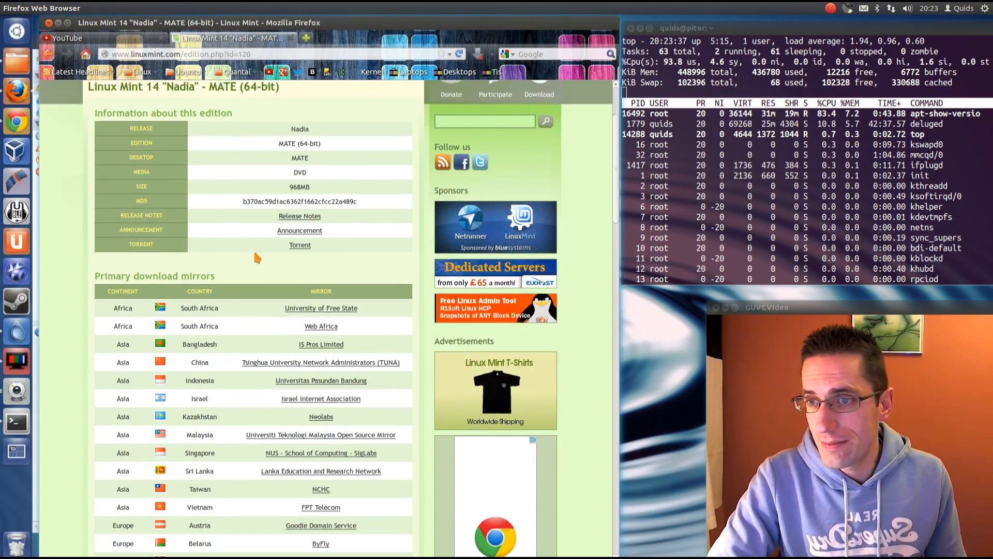
left_click(300, 244)
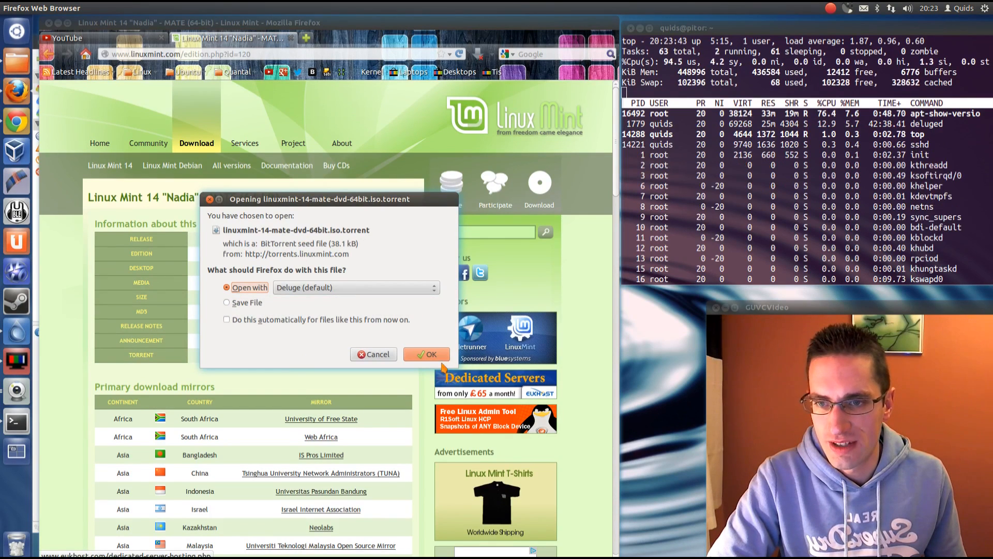
left_click(426, 354)
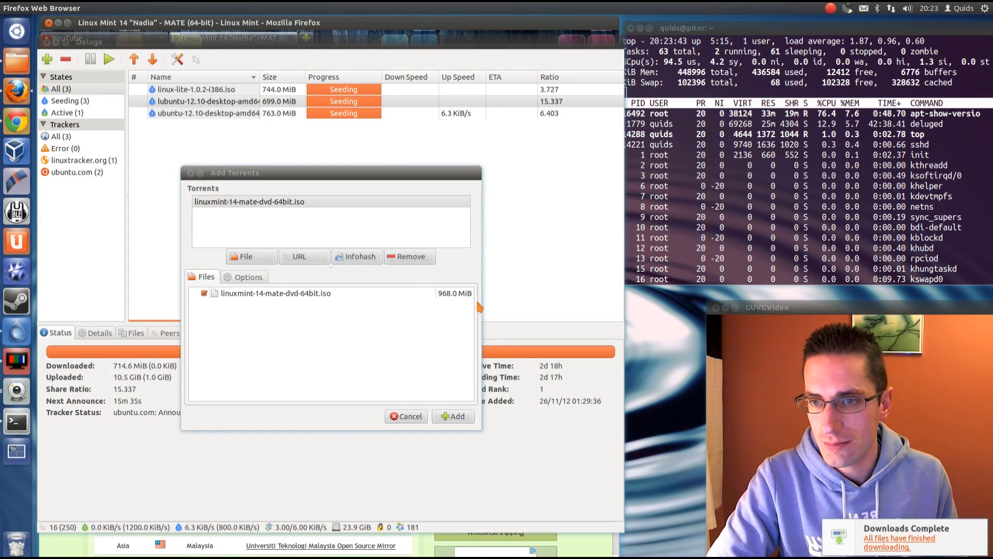
left_click(452, 416)
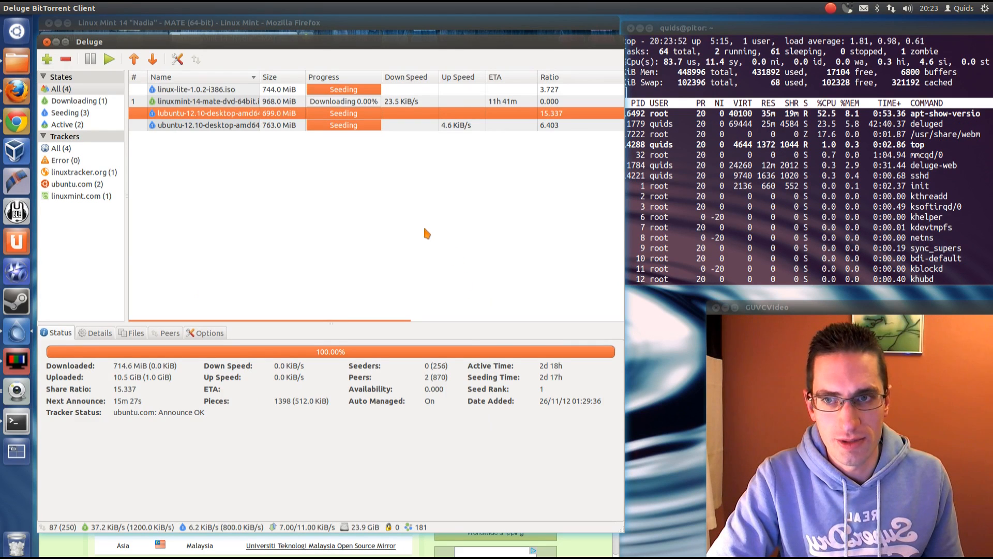
mouse_move(468, 217)
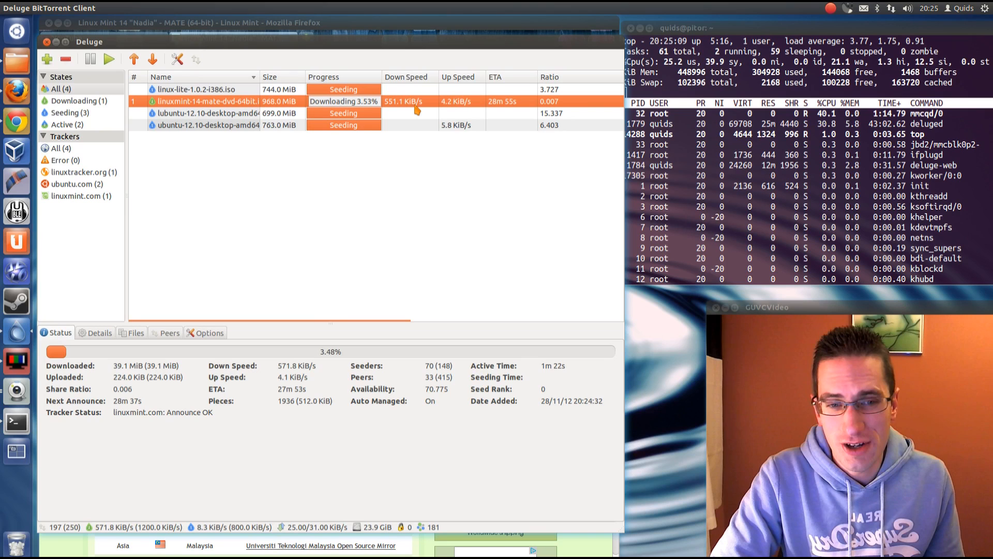
mouse_move(430, 219)
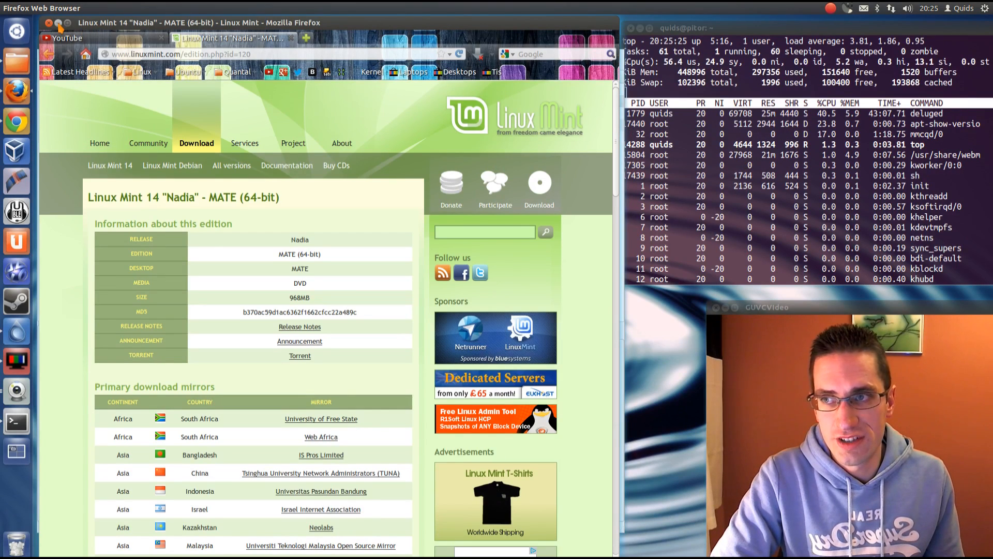
- From the YouTube Video Manager uploads, play 'How to Setup Deluge Daemon on Headless Server'
left_click(67, 38)
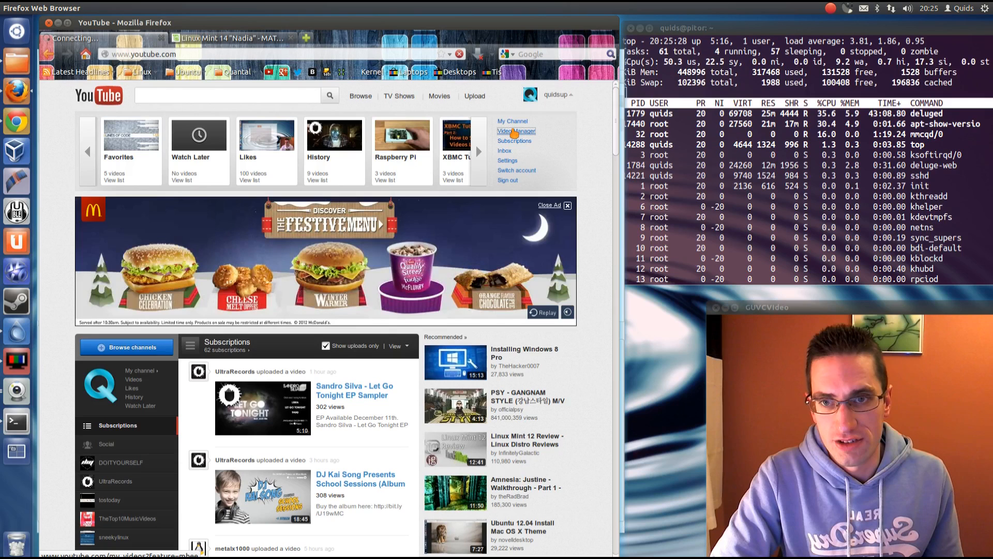
left_click(515, 132)
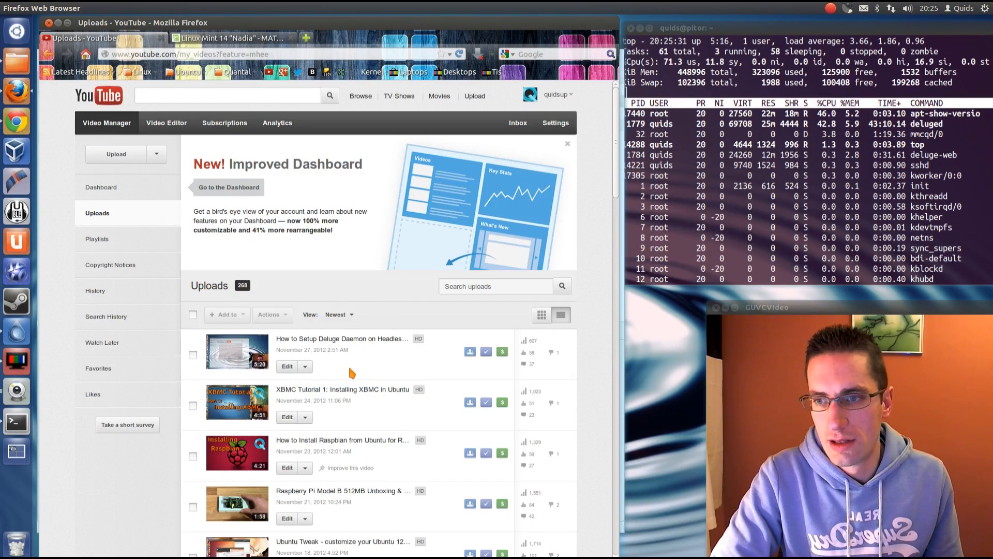
scroll("down", 3)
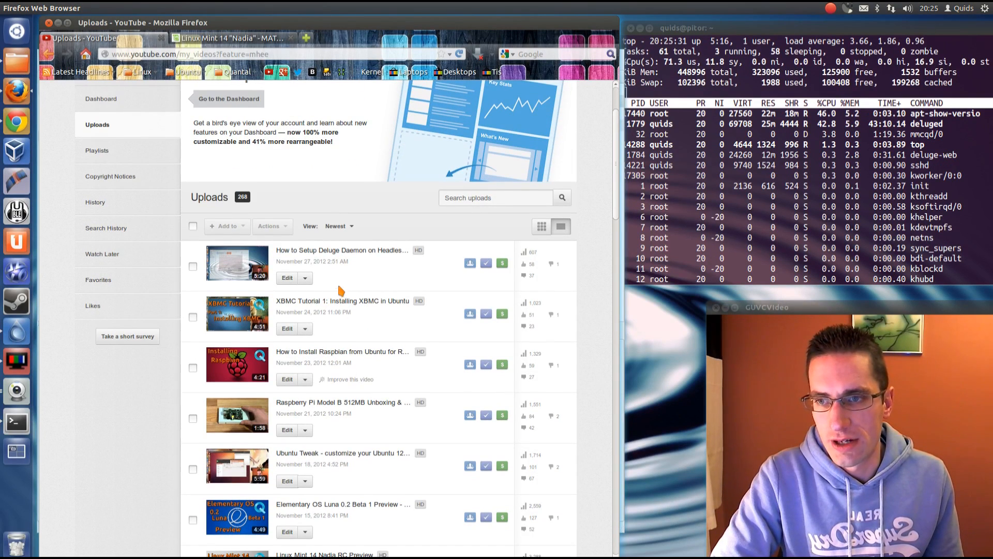
left_click(343, 250)
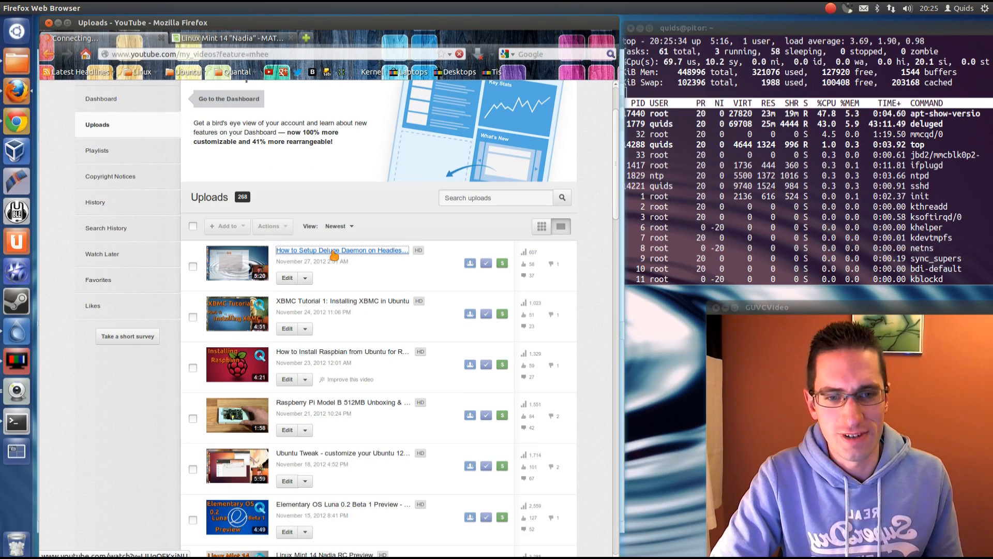
left_click(341, 249)
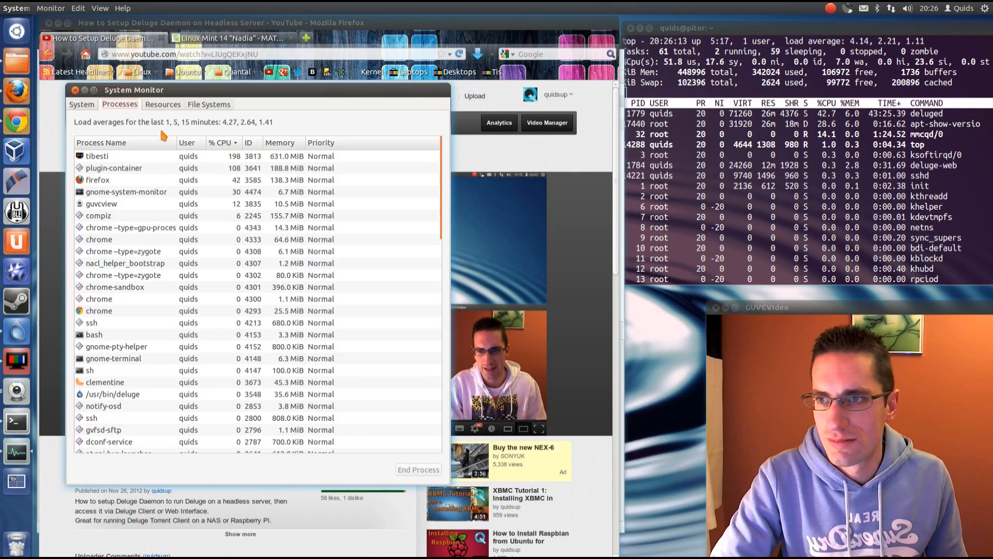
- Show System Monitor's Resources graphs of CPU, memory and network history
left_click(163, 104)
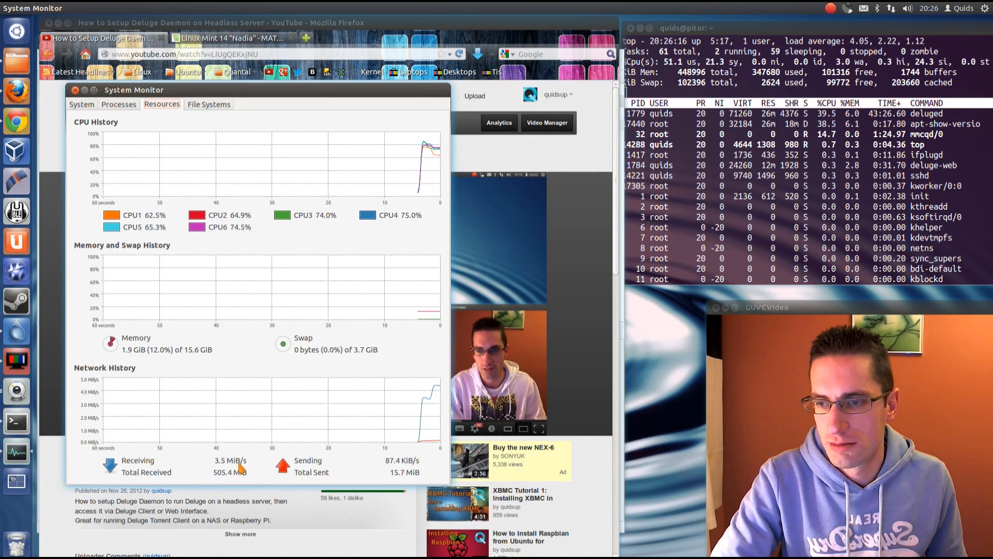
mouse_move(15, 331)
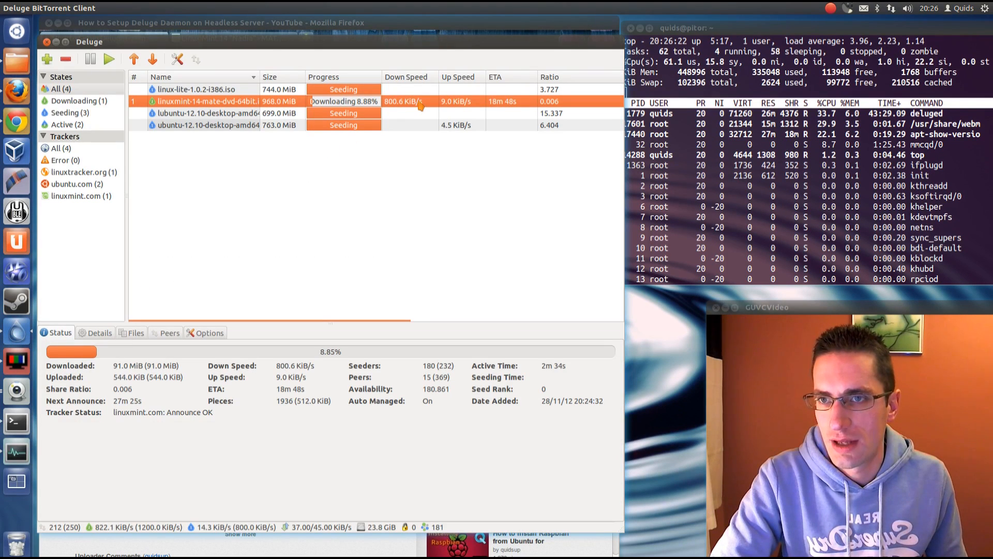
mouse_move(421, 185)
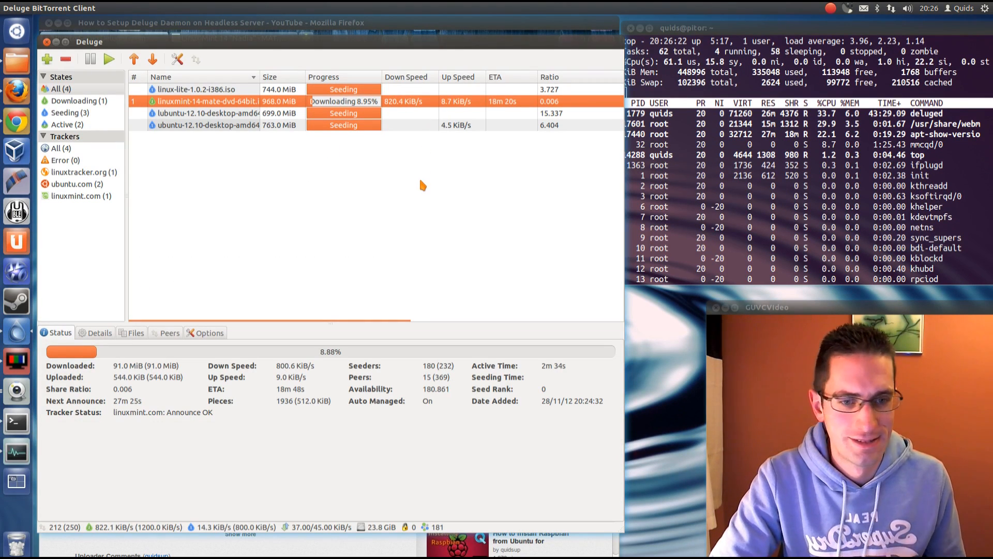